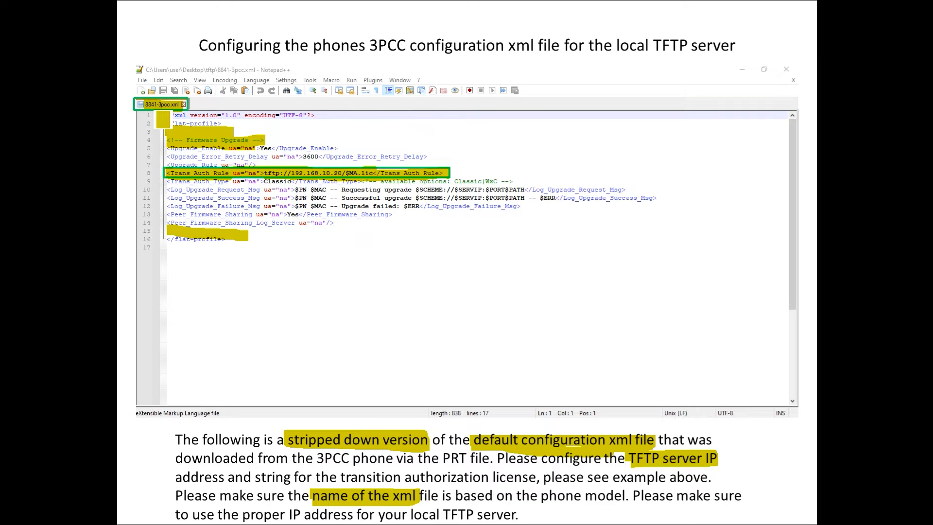
- Advance the slideshow forward one slide
left_click(163, 123)
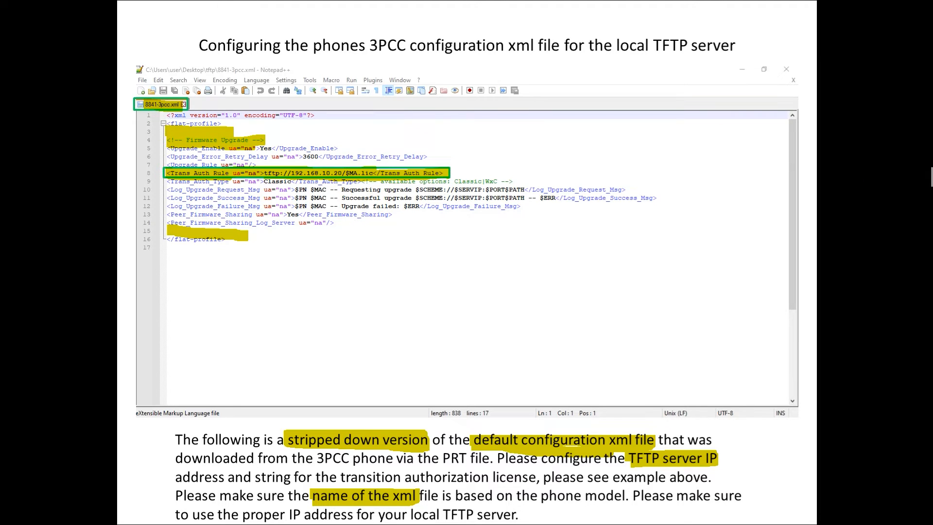
key("Right")
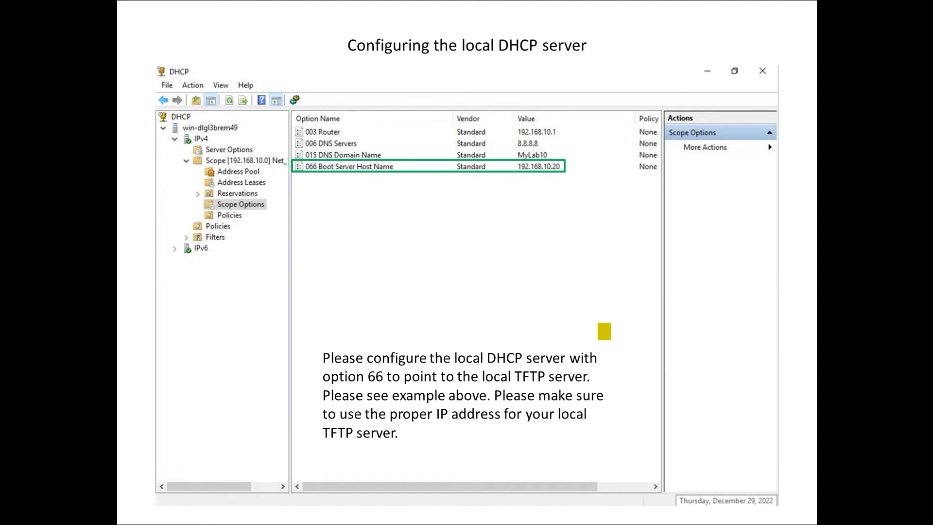
mouse_move(399, 203)
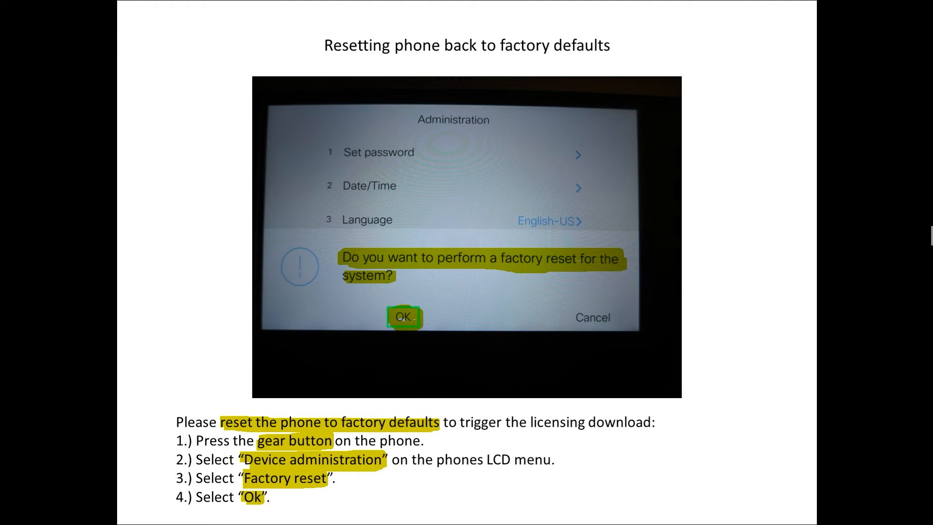
key("Right")
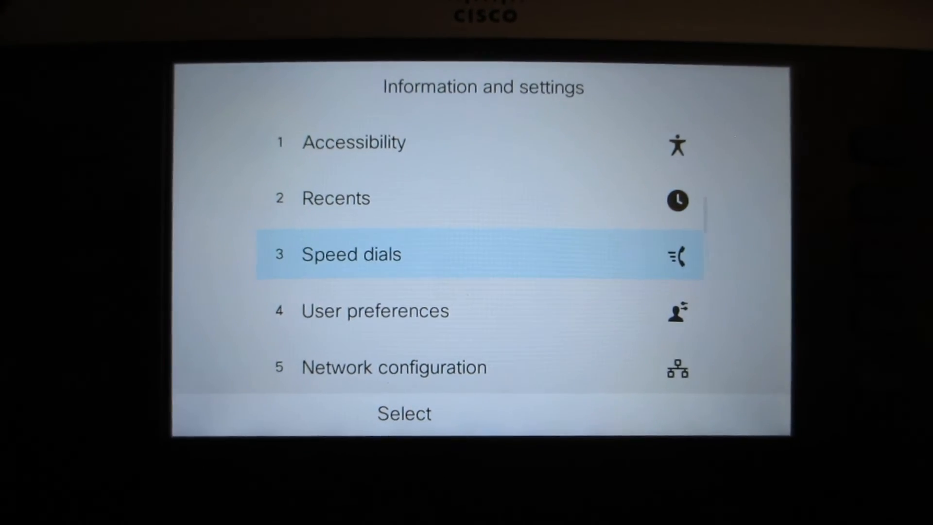
- Open the phone's Product information and scroll down to the Certificate entry
scroll("down", 3)
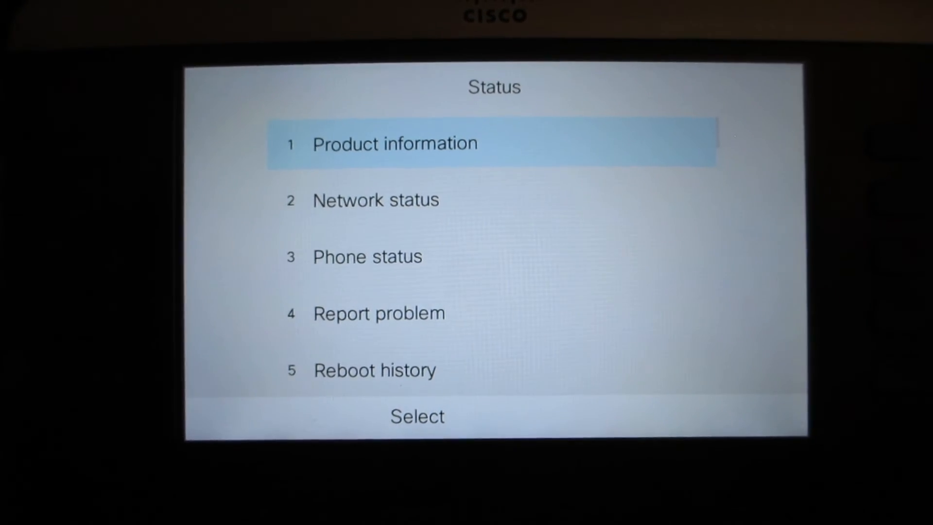
left_click(417, 416)
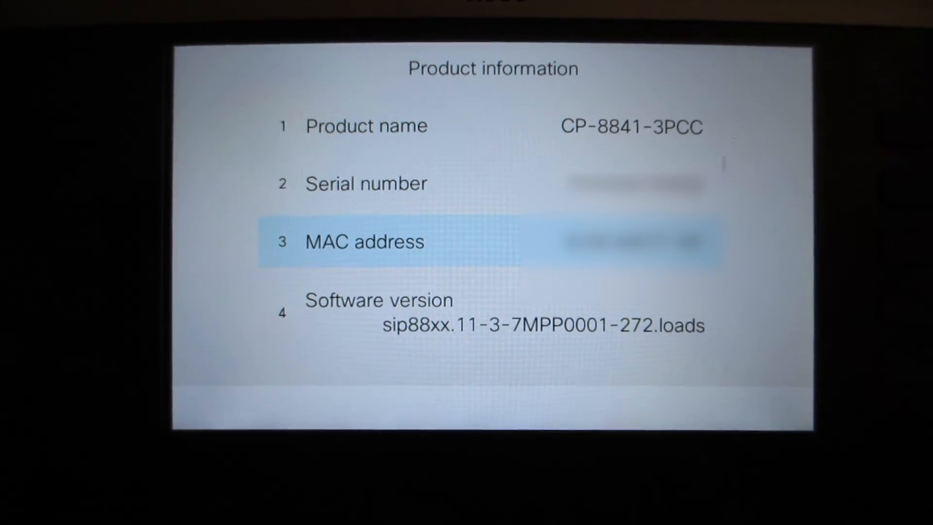
scroll("down", 3)
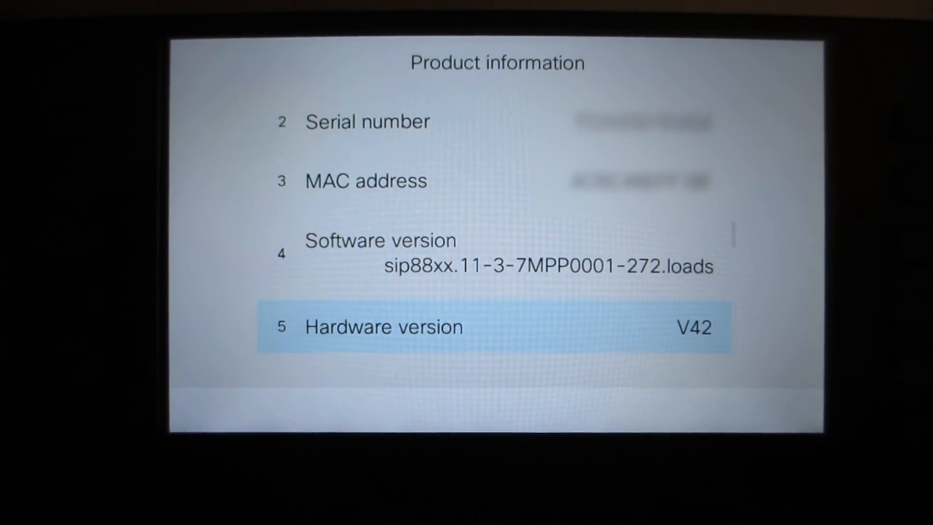
scroll("down", 3)
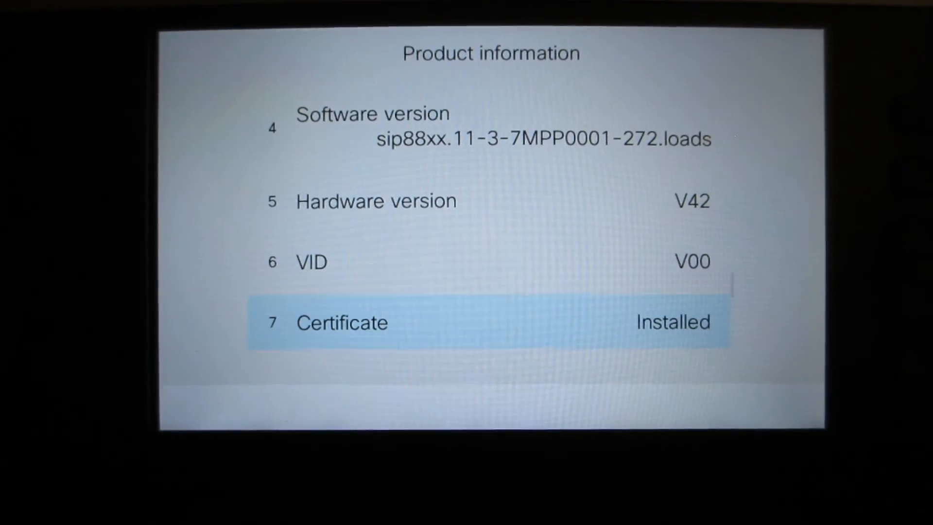
scroll("down", 3)
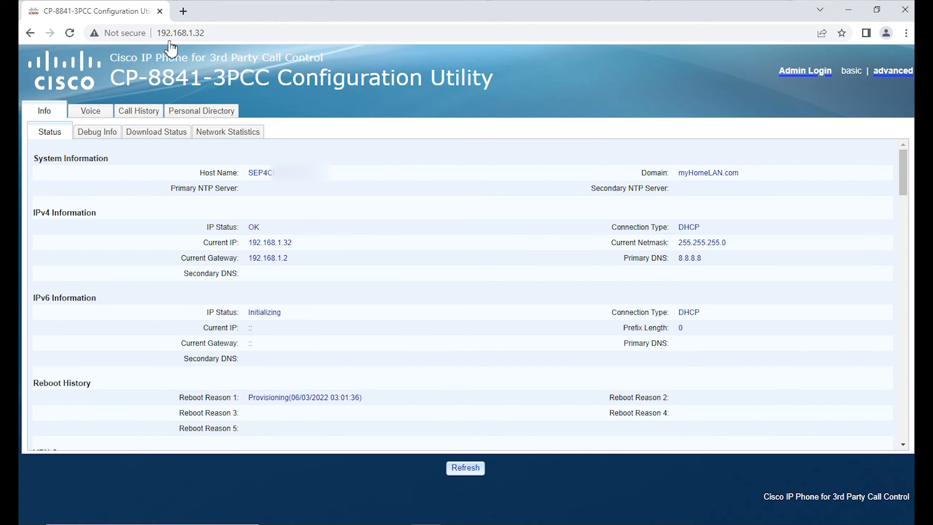
mouse_move(205, 42)
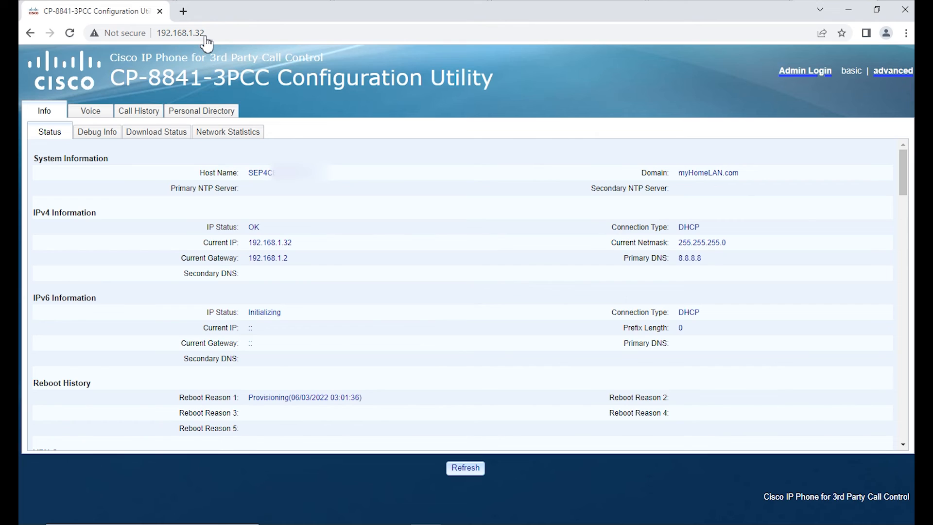
mouse_move(167, 48)
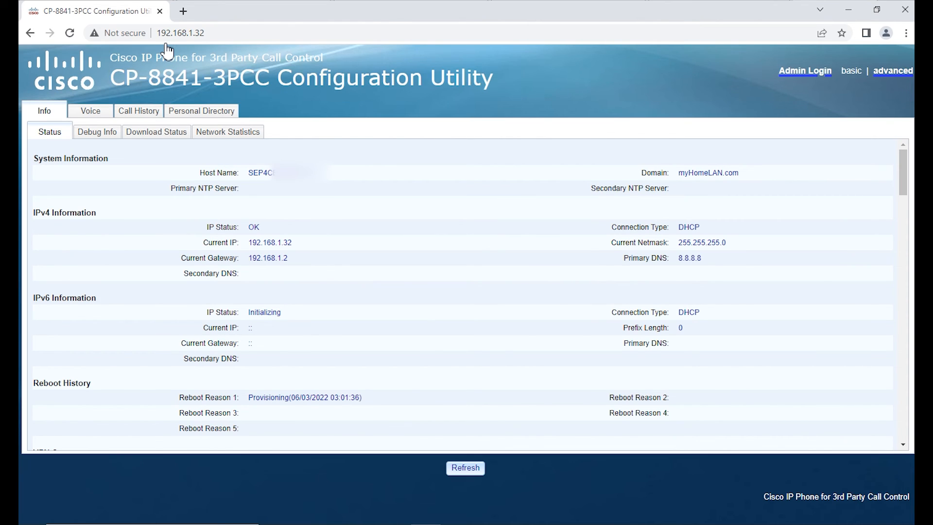
mouse_move(222, 47)
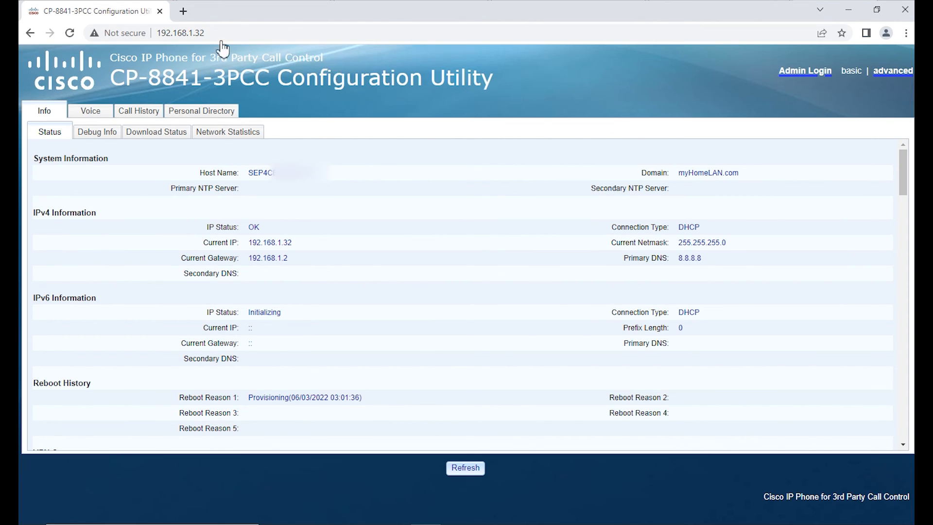
mouse_move(511, 109)
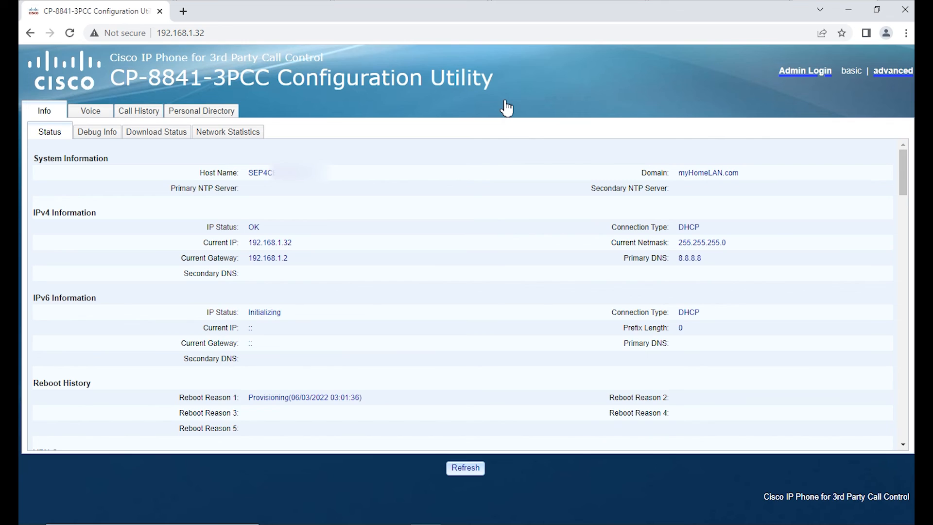
mouse_move(490, 106)
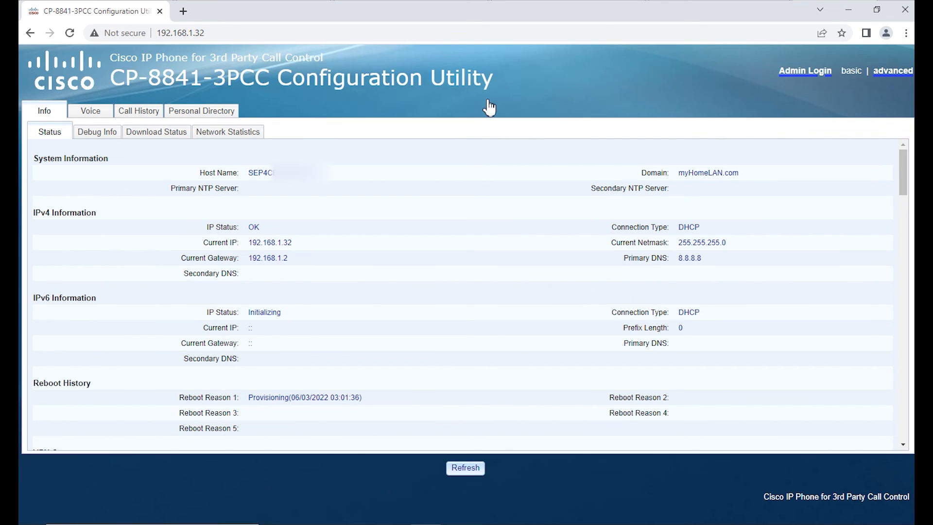
mouse_move(119, 134)
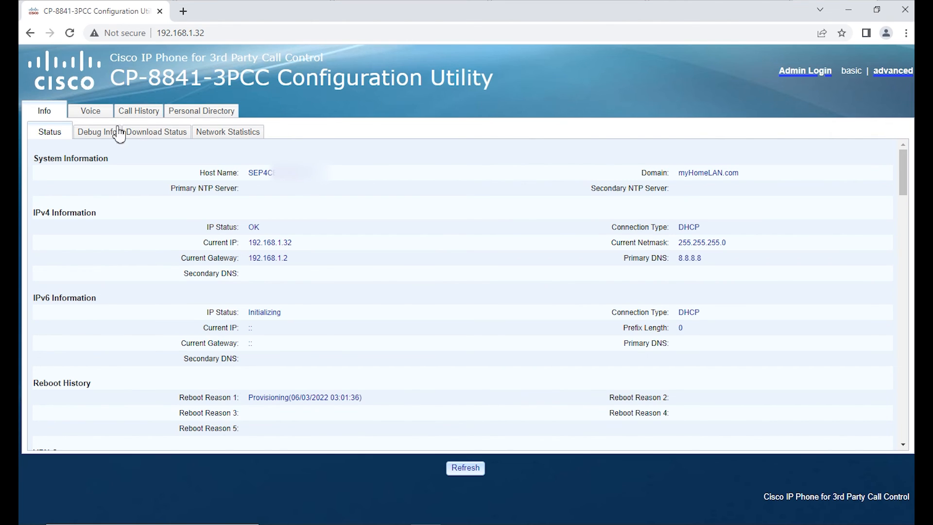
mouse_move(117, 146)
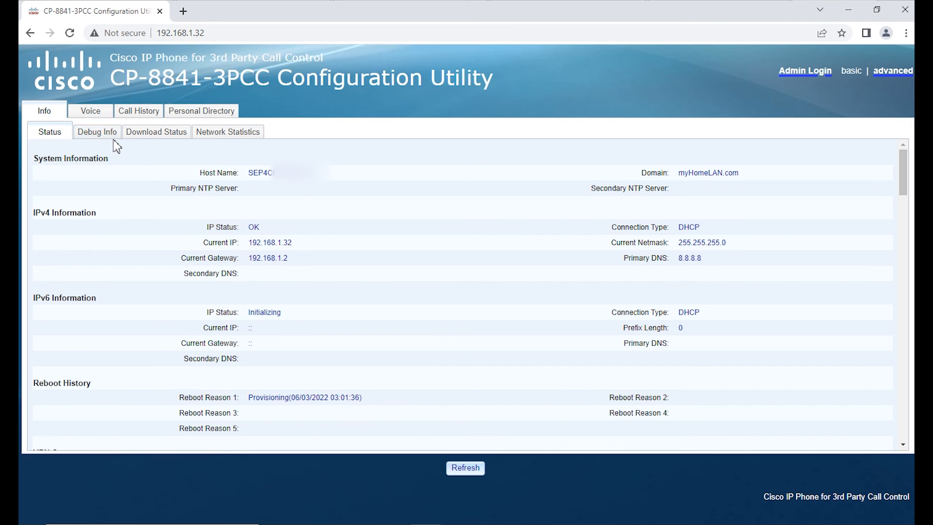
- Submit an 'Other' problem report, download the PRT file, and show it in Downloads
left_click(97, 132)
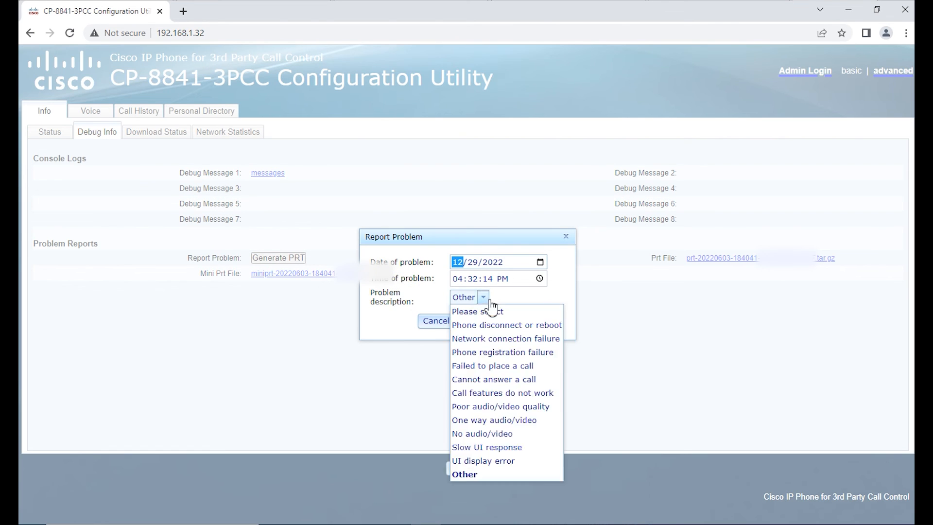
left_click(464, 474)
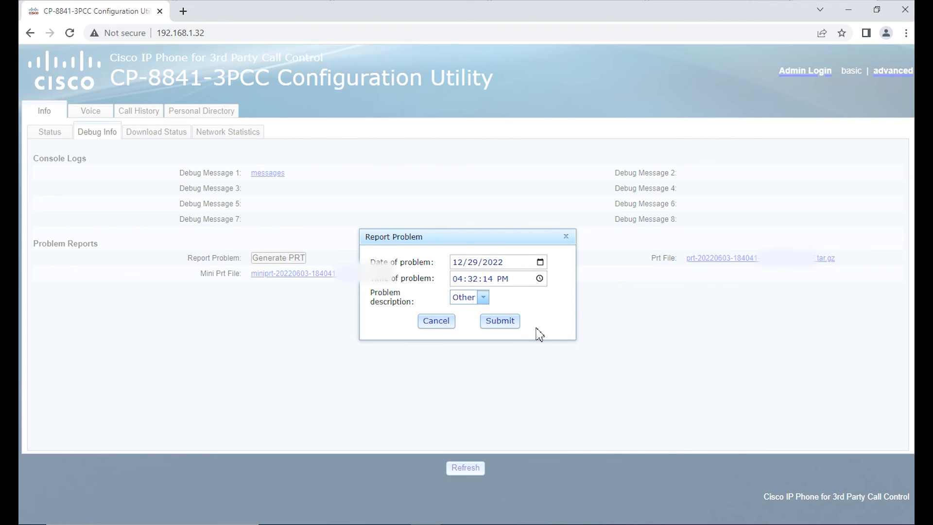
left_click(499, 320)
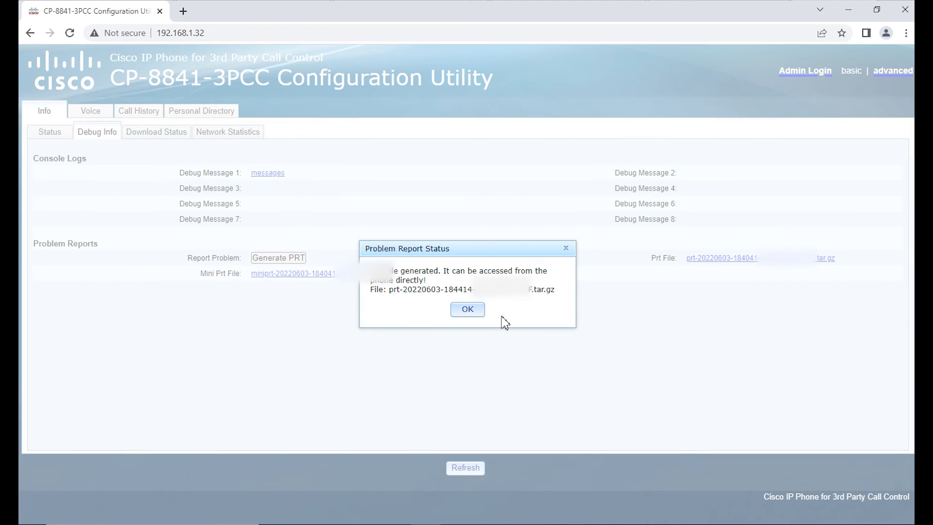
left_click(467, 309)
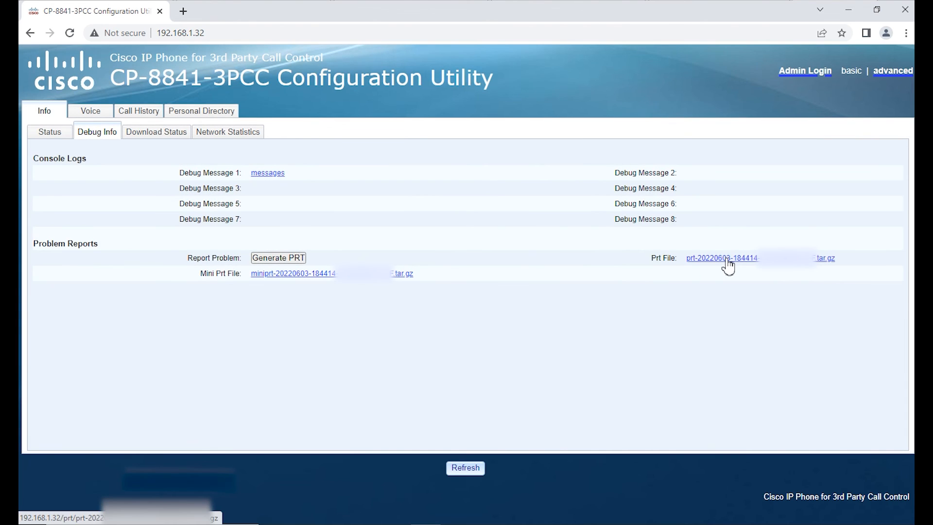
left_click(721, 258)
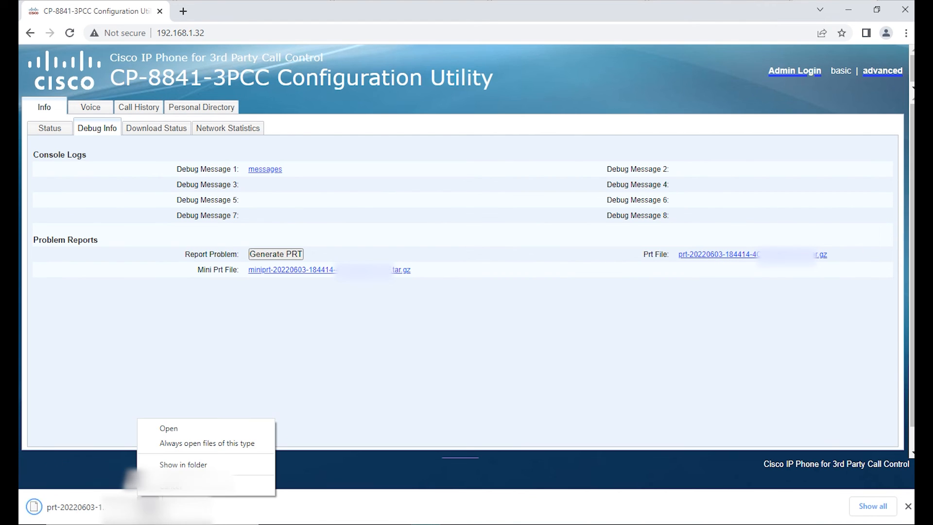
left_click(183, 464)
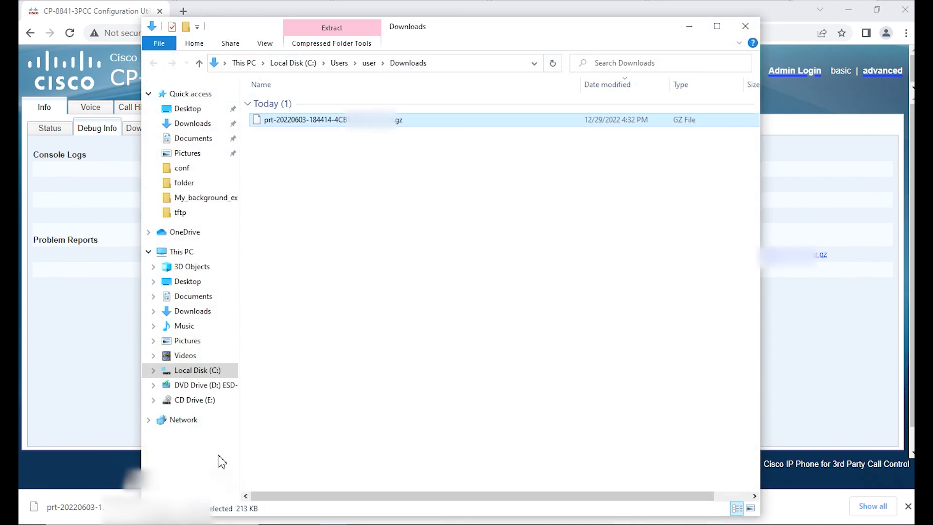
mouse_move(375, 130)
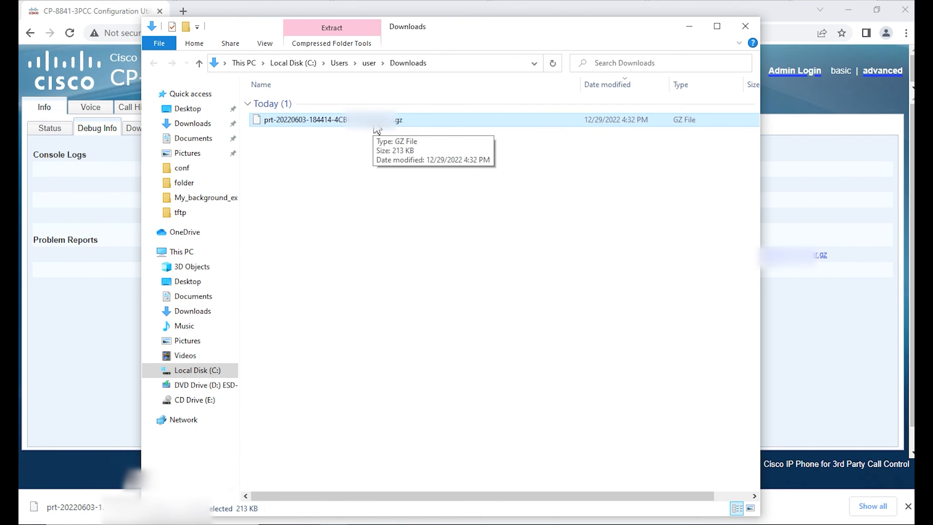
mouse_move(266, 128)
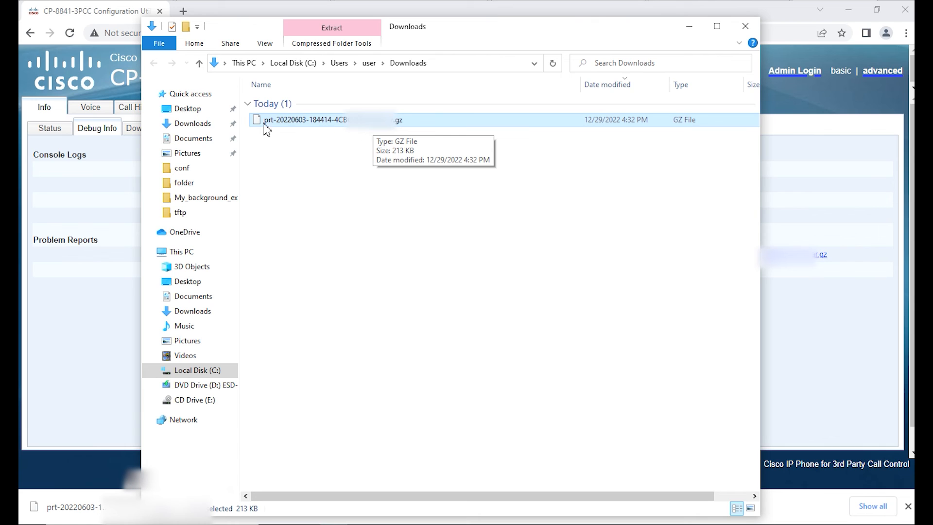
mouse_move(327, 127)
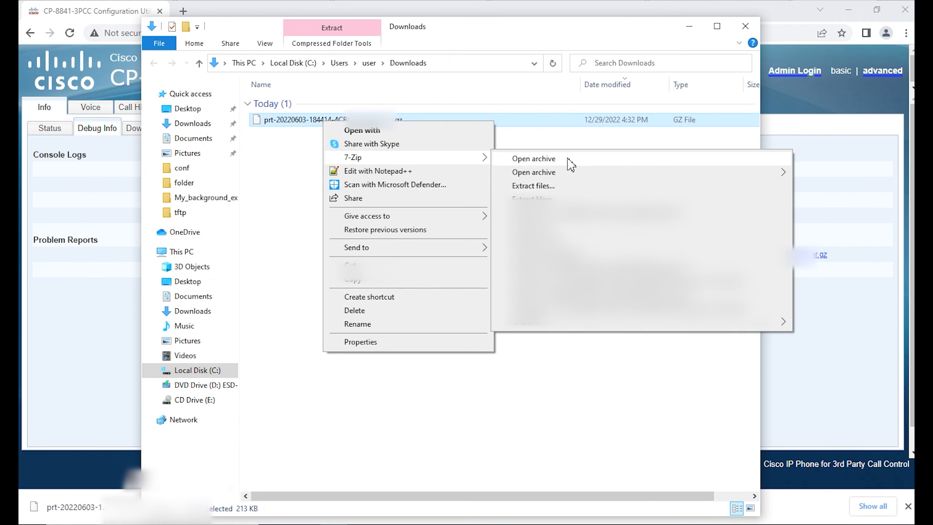
- Extract the PRT .gz archive with 7-Zip into the Downloads folder
left_click(532, 186)
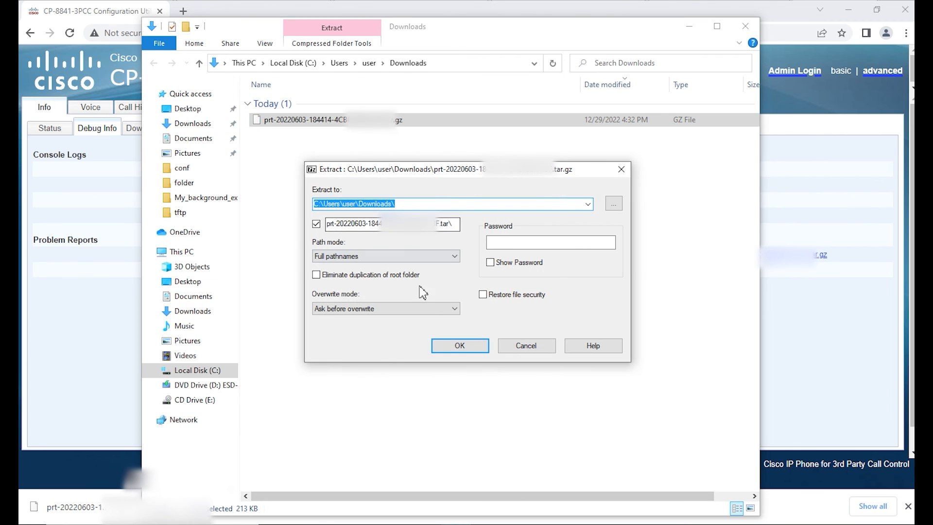
left_click(459, 346)
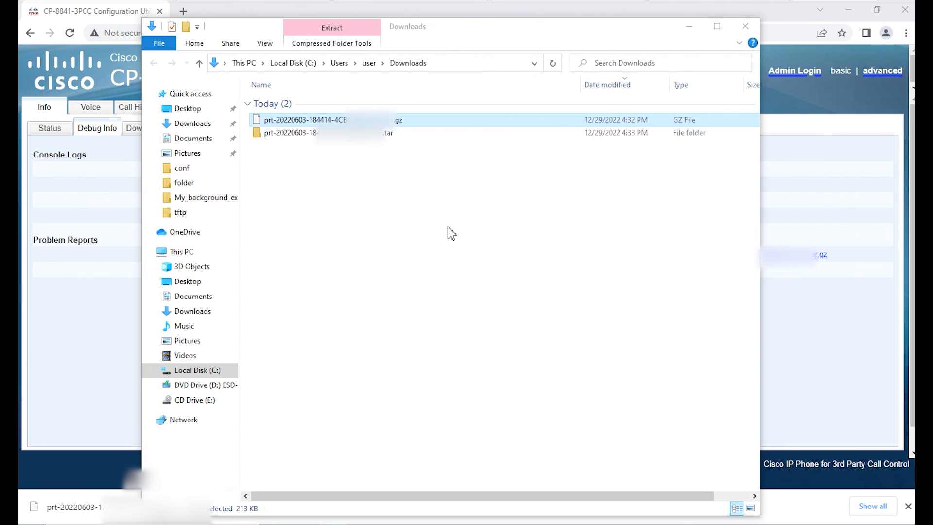
mouse_move(321, 133)
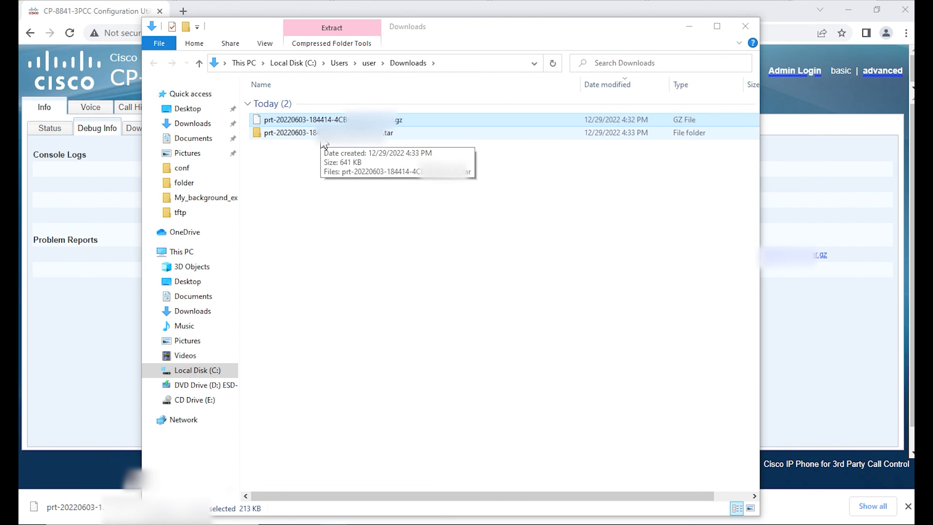
- Extract the inner TAR file in place with 7-Zip and open its folder
double_click(292, 133)
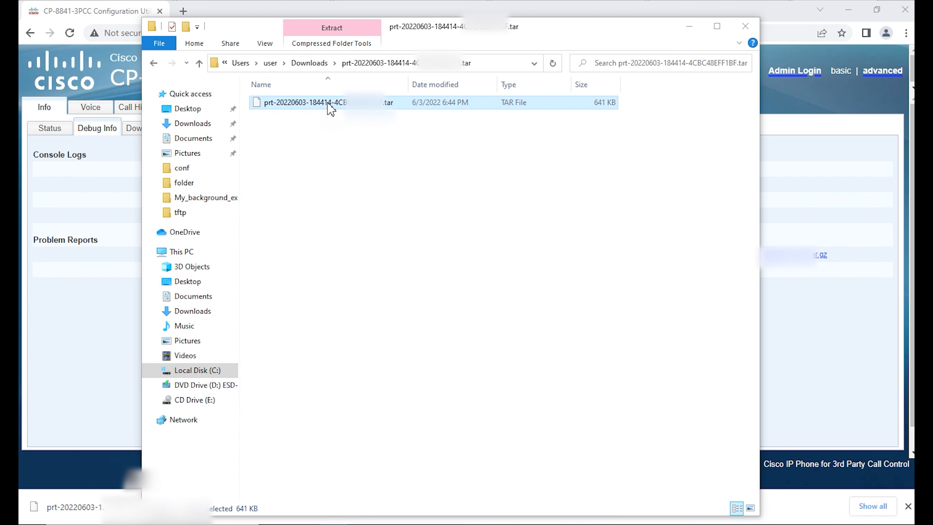
right_click(300, 102)
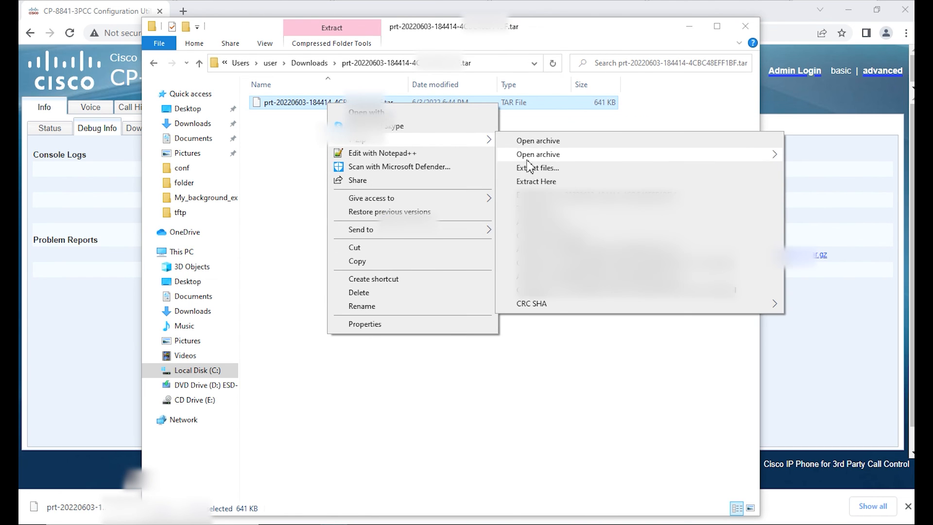
left_click(537, 167)
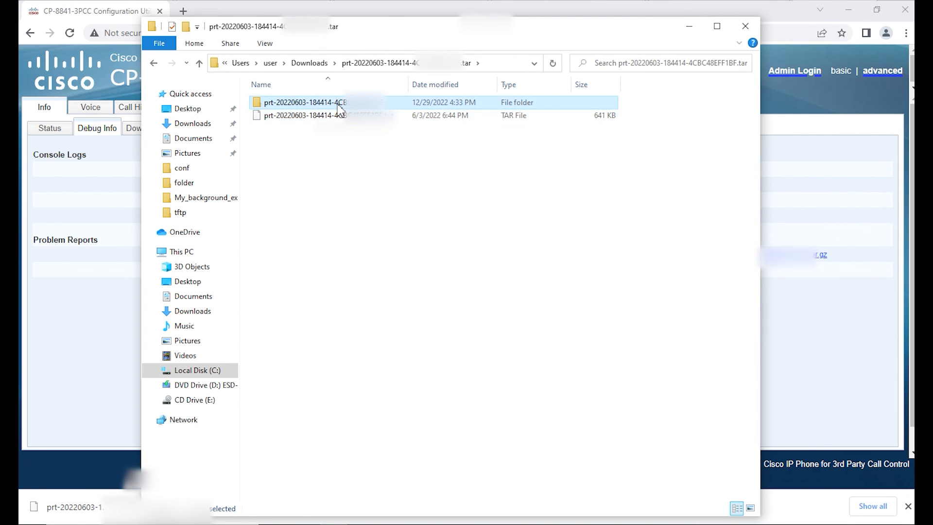
double_click(305, 102)
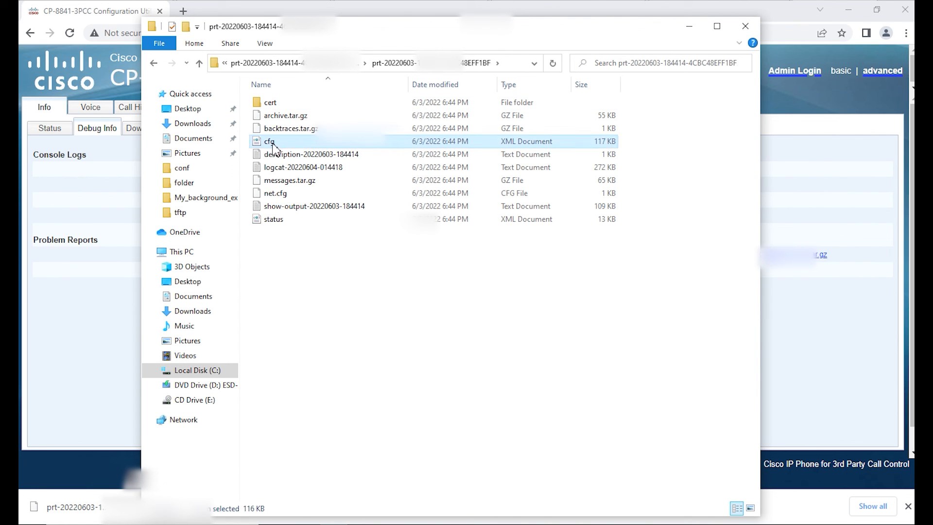
- Open the report's cfg file with Edit with Notepad++
right_click(269, 141)
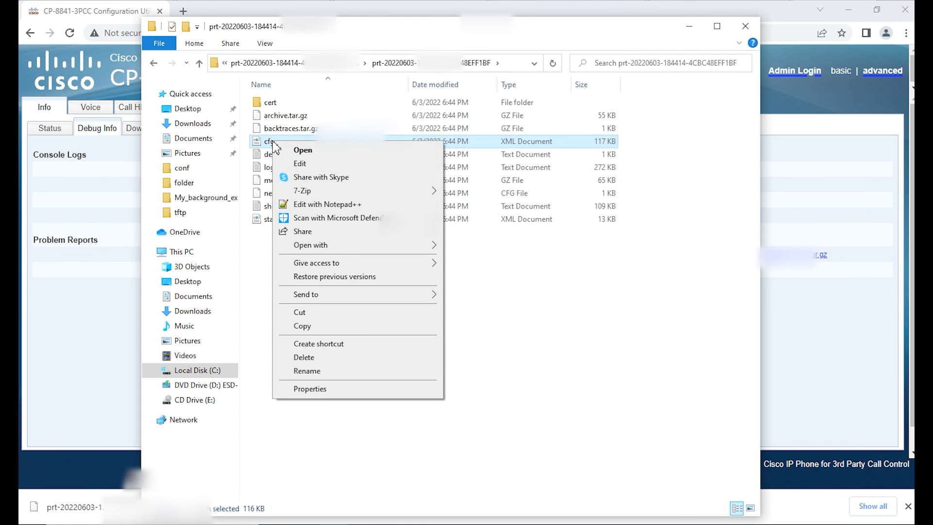
mouse_move(313, 208)
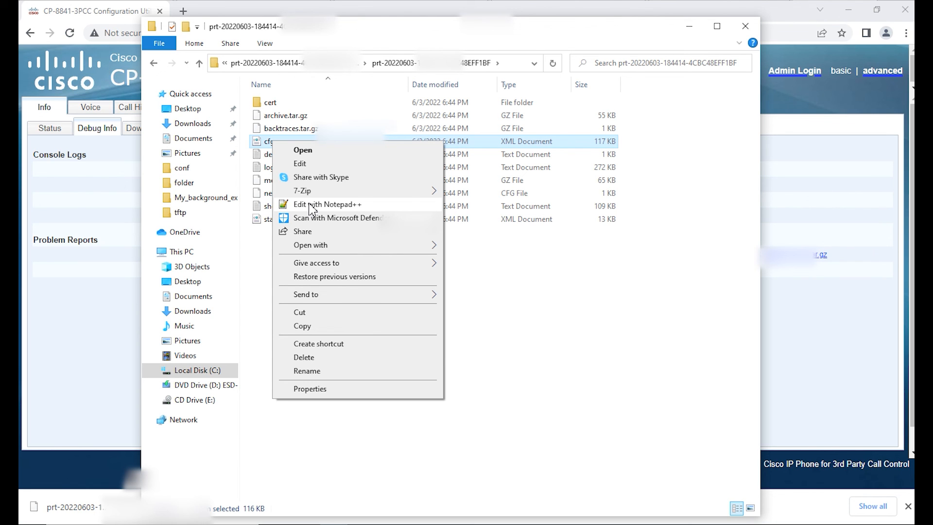
left_click(328, 204)
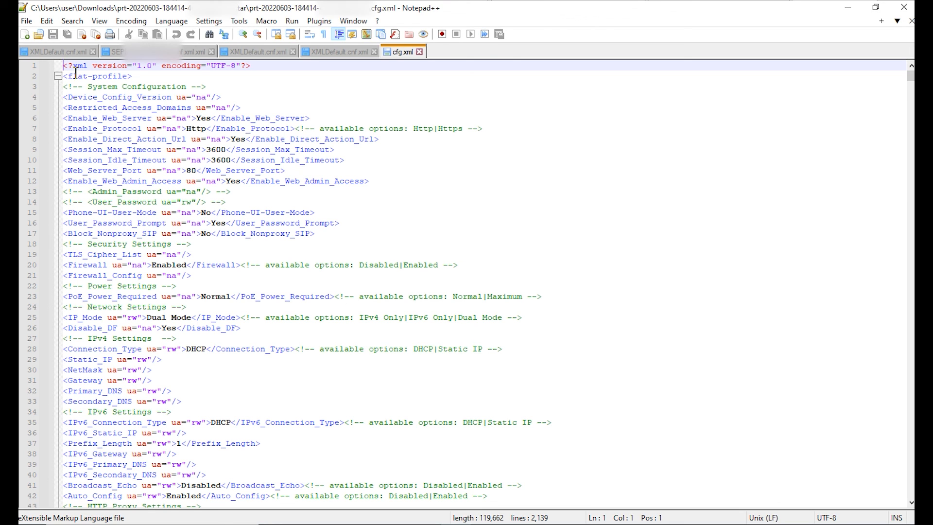
mouse_move(186, 245)
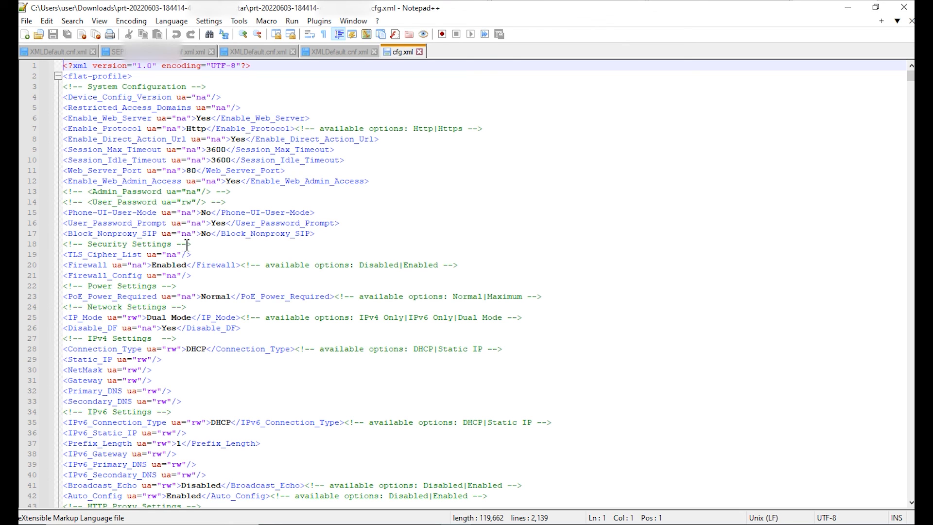